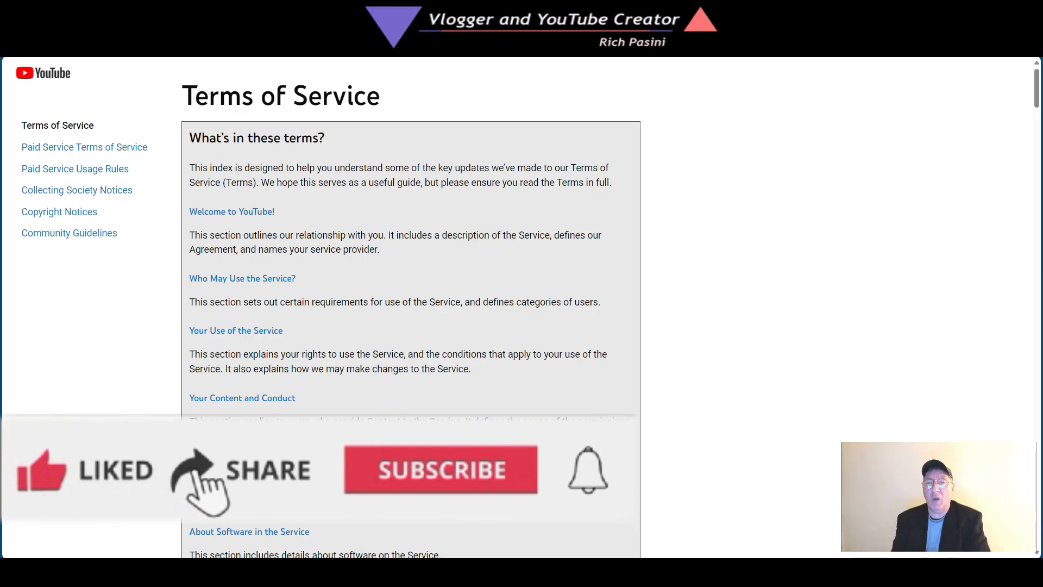
mouse_move(463, 495)
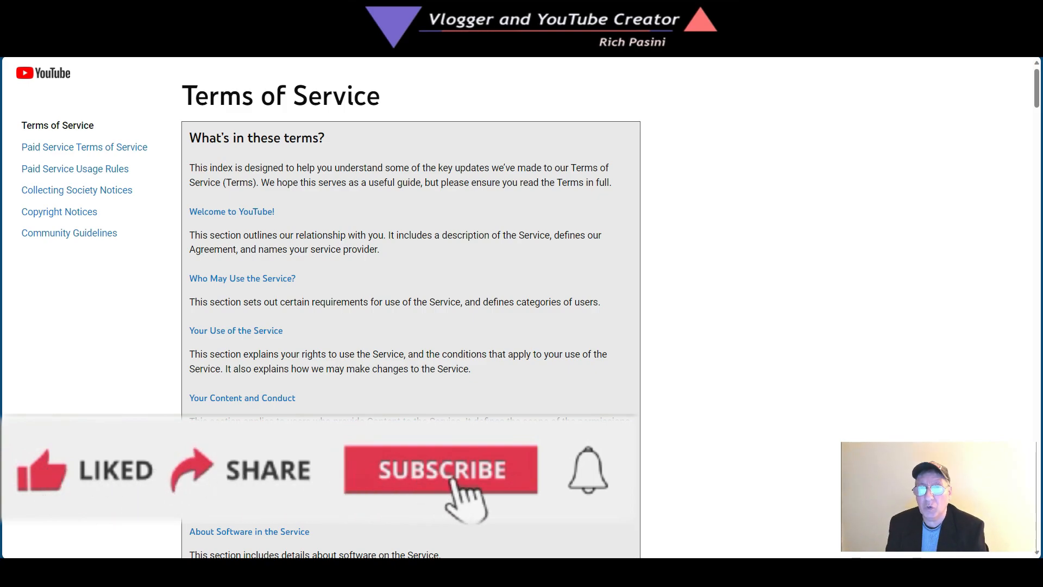
left_click(440, 470)
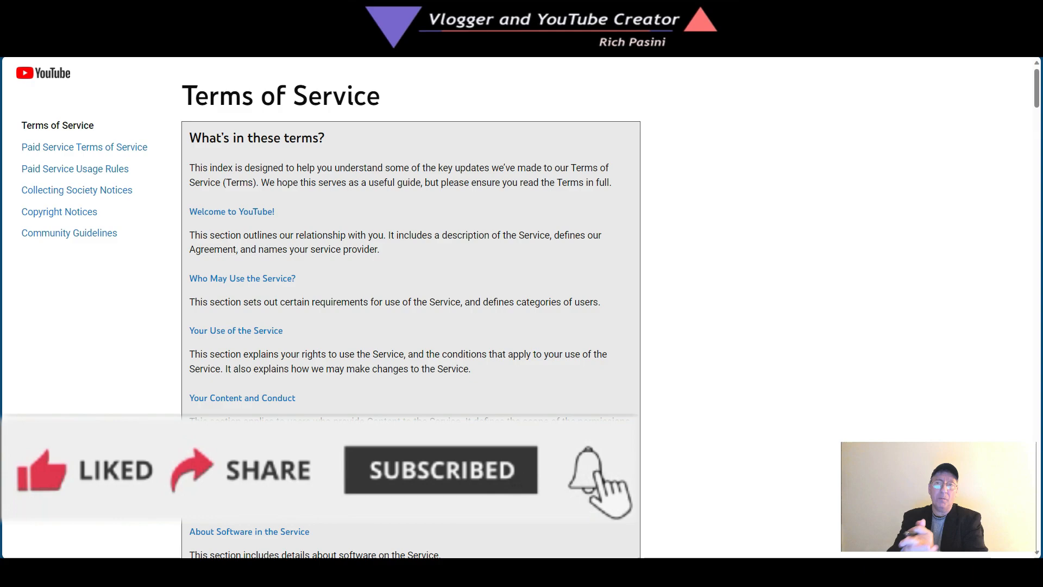